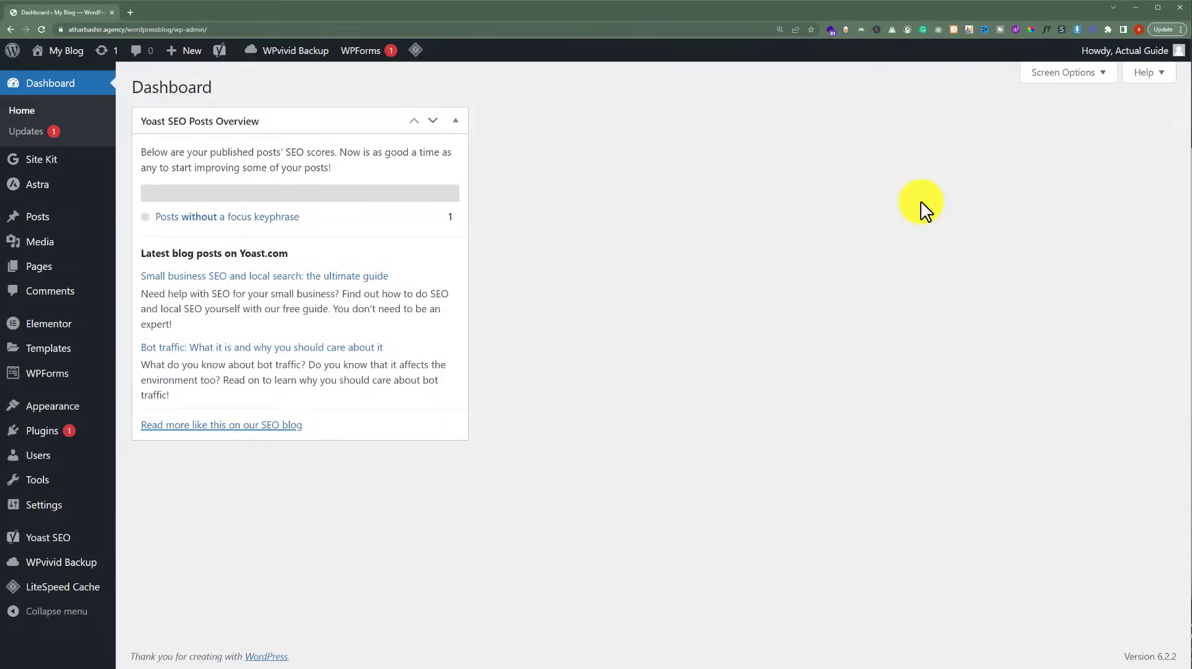
mouse_move(970, 168)
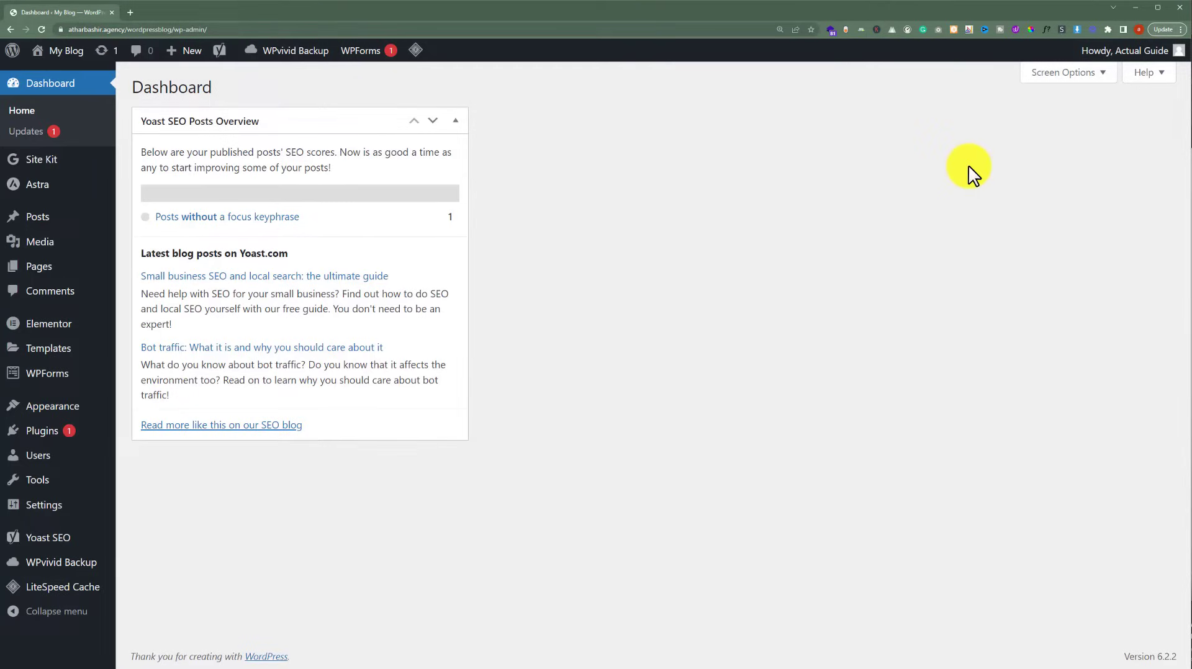
mouse_move(970, 168)
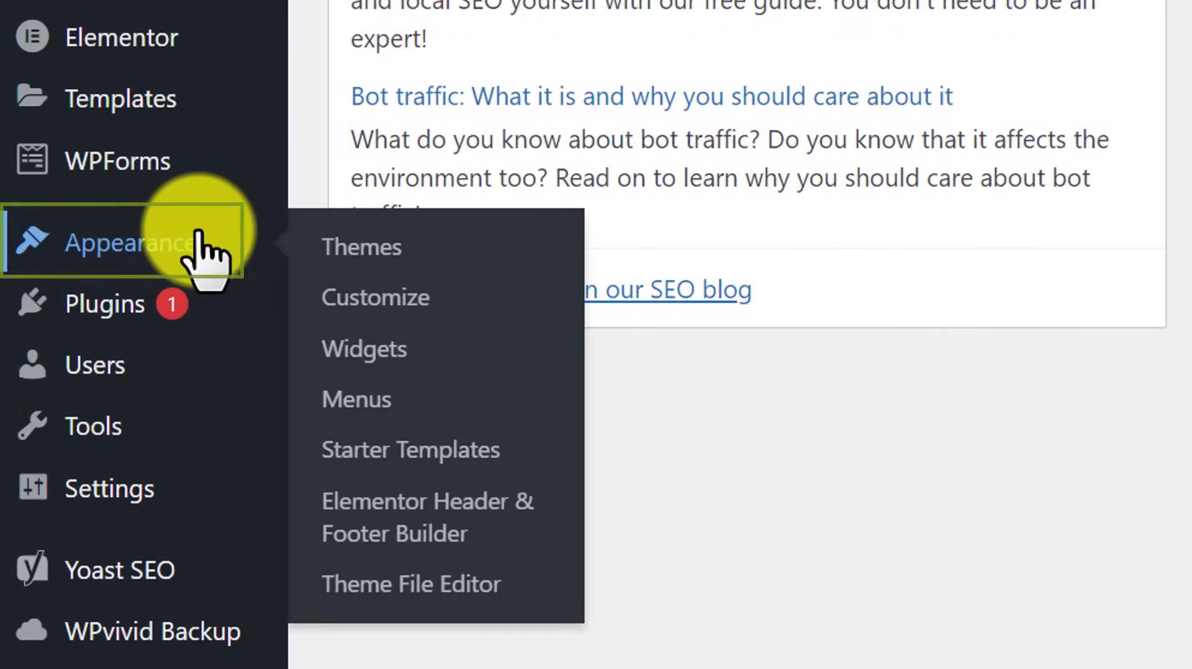
mouse_move(411, 584)
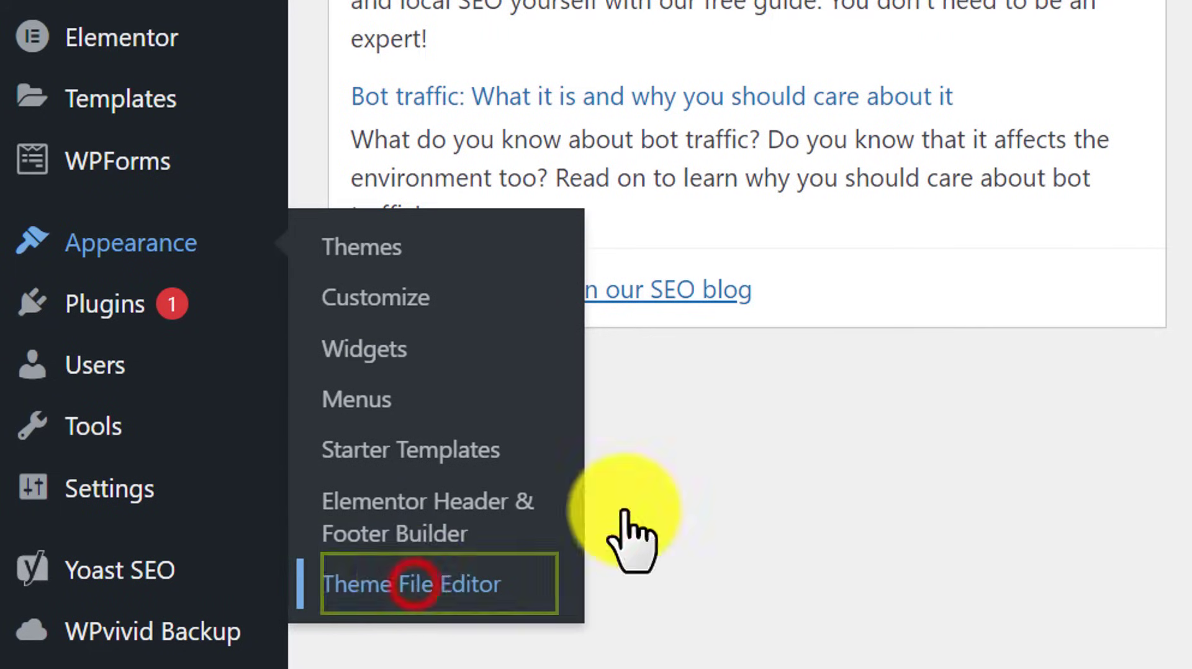
Open Appearance > Theme File Editor and go back at the Heads up! warning.
click(411, 584)
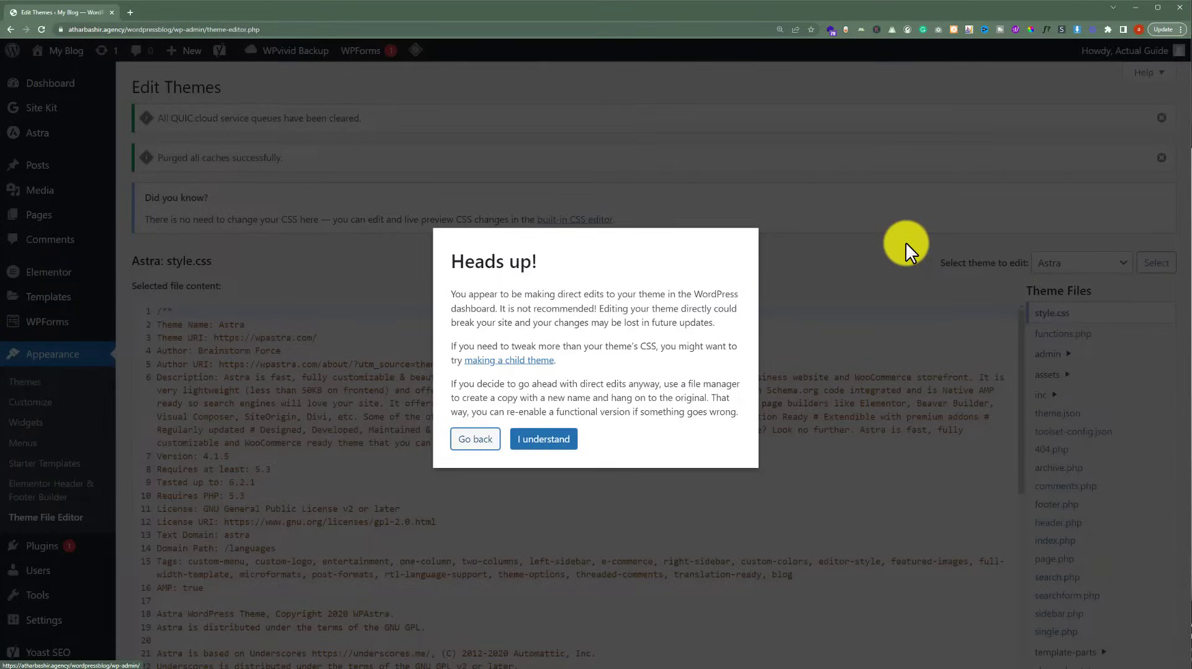
mouse_move(906, 242)
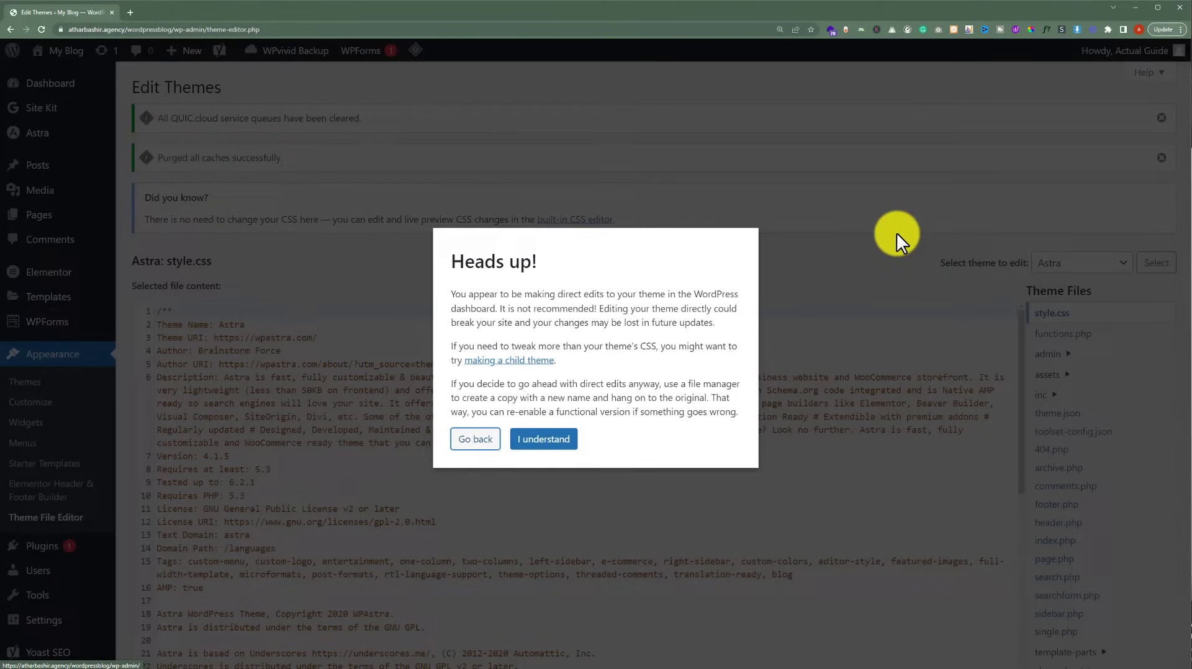
mouse_move(927, 251)
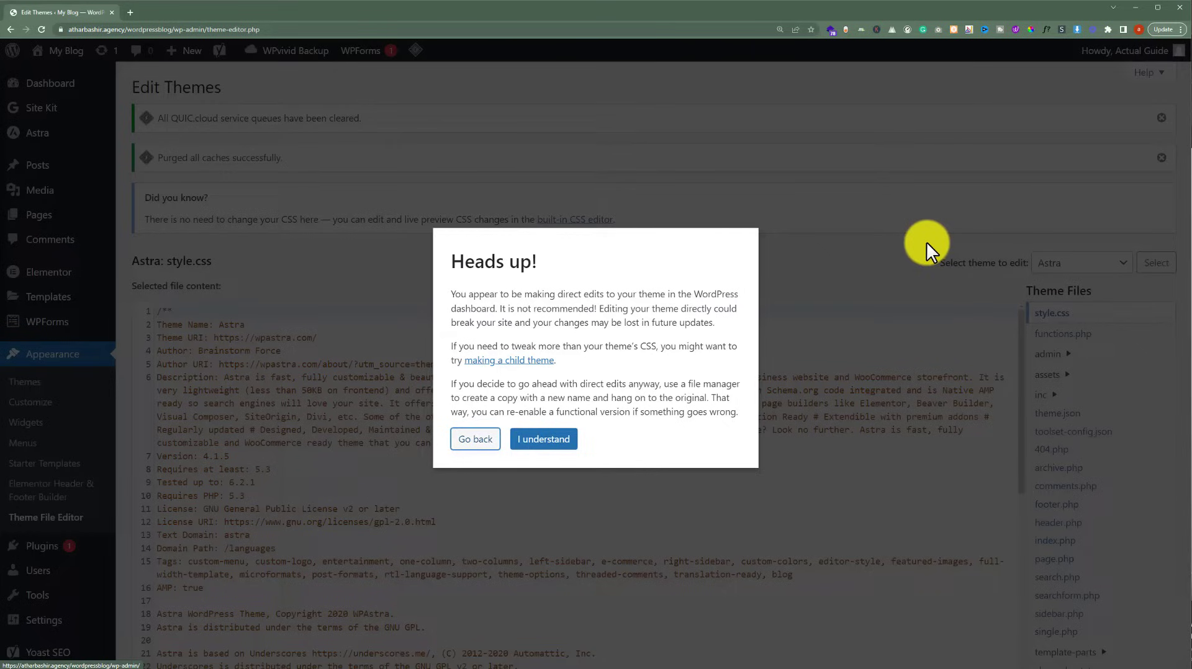
click(474, 438)
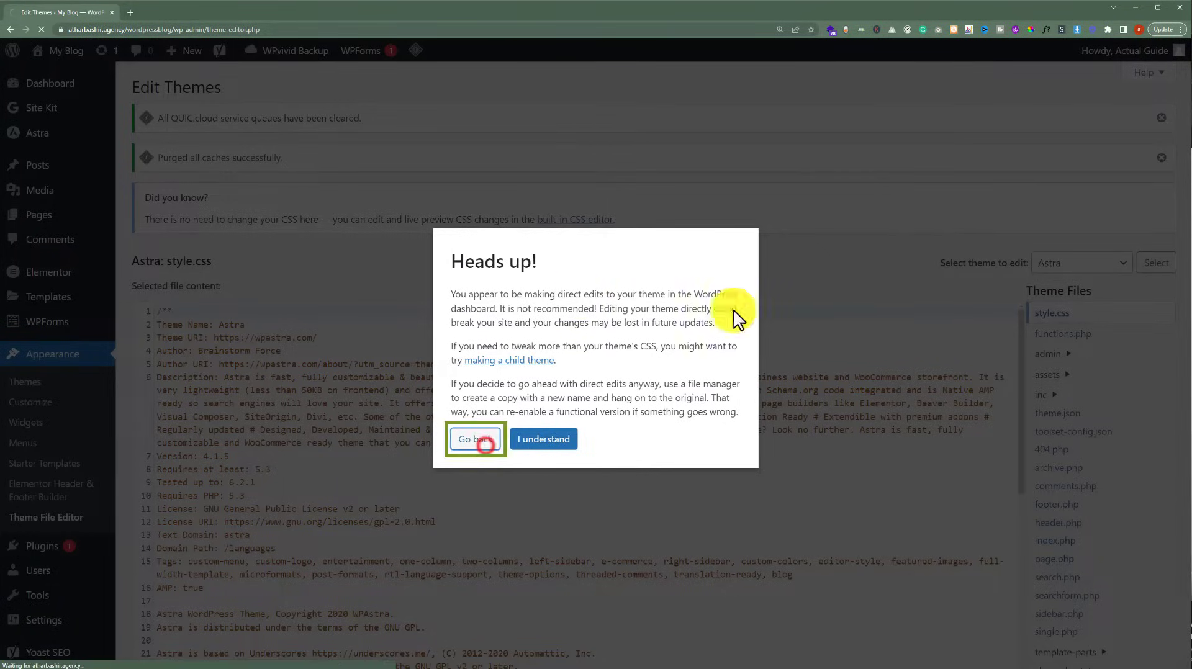
click(475, 438)
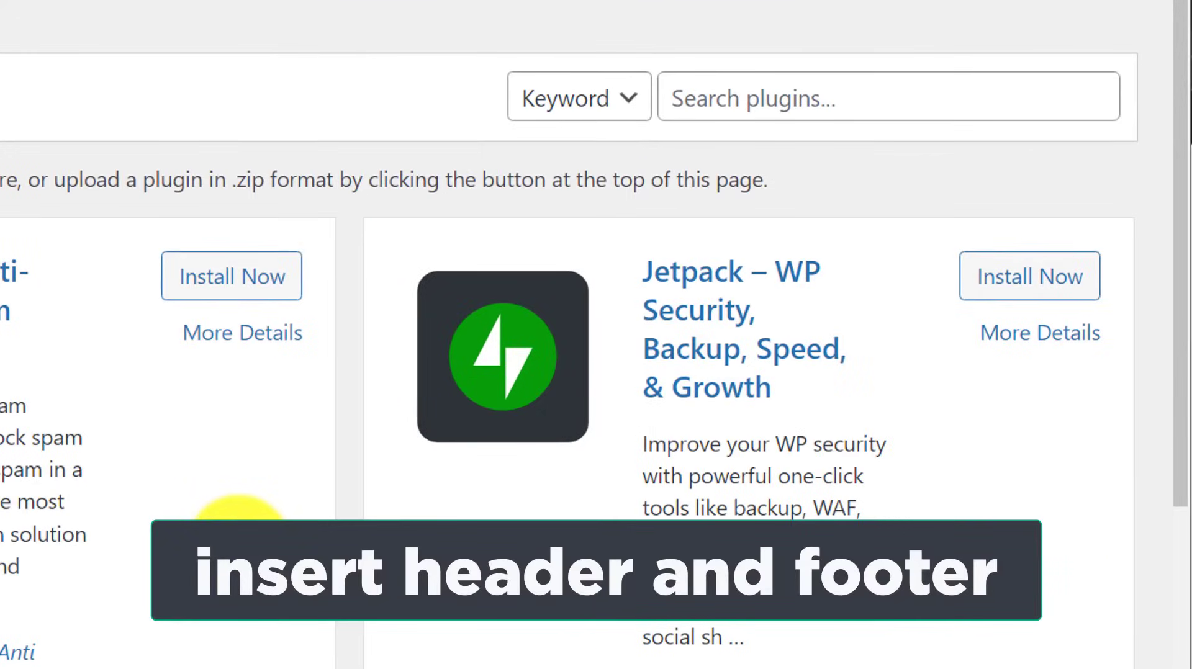
Search plugins for 'insert header and footer' and install WPCode.
text(insert header and footer)
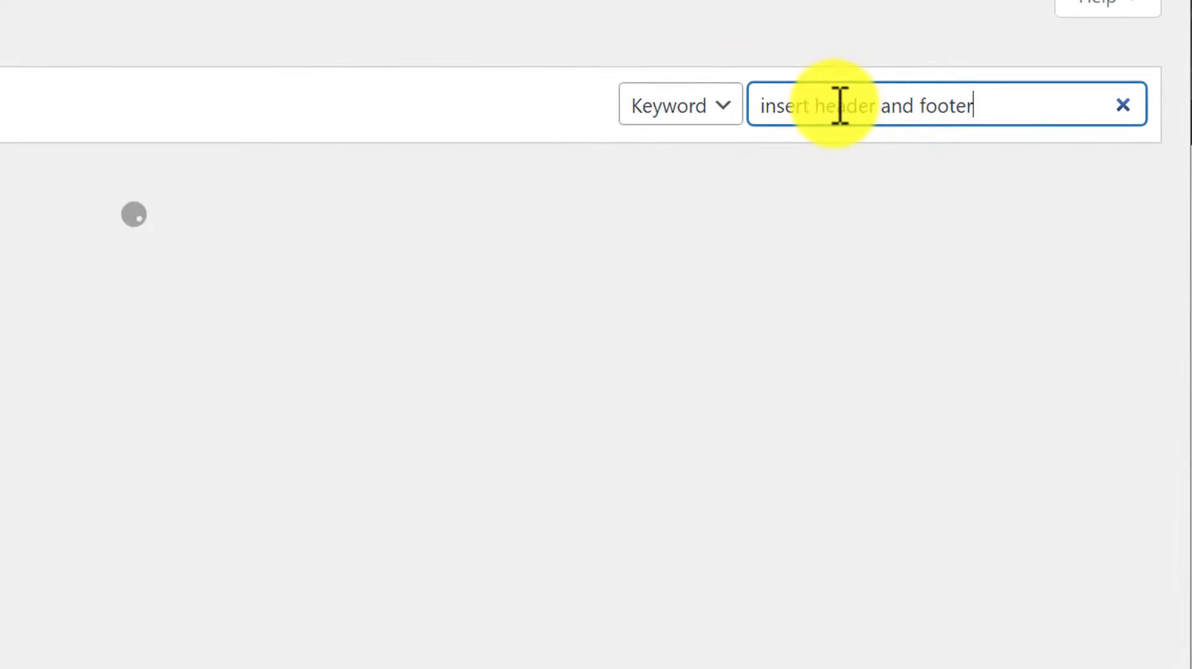
key(Enter)
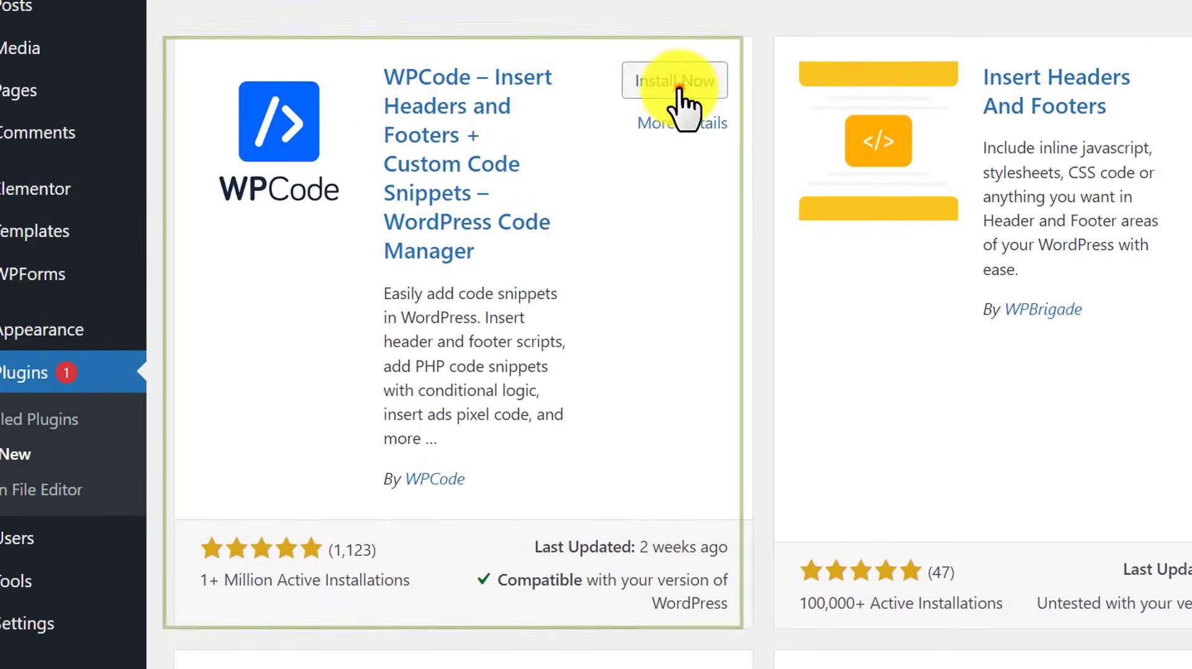
click(673, 81)
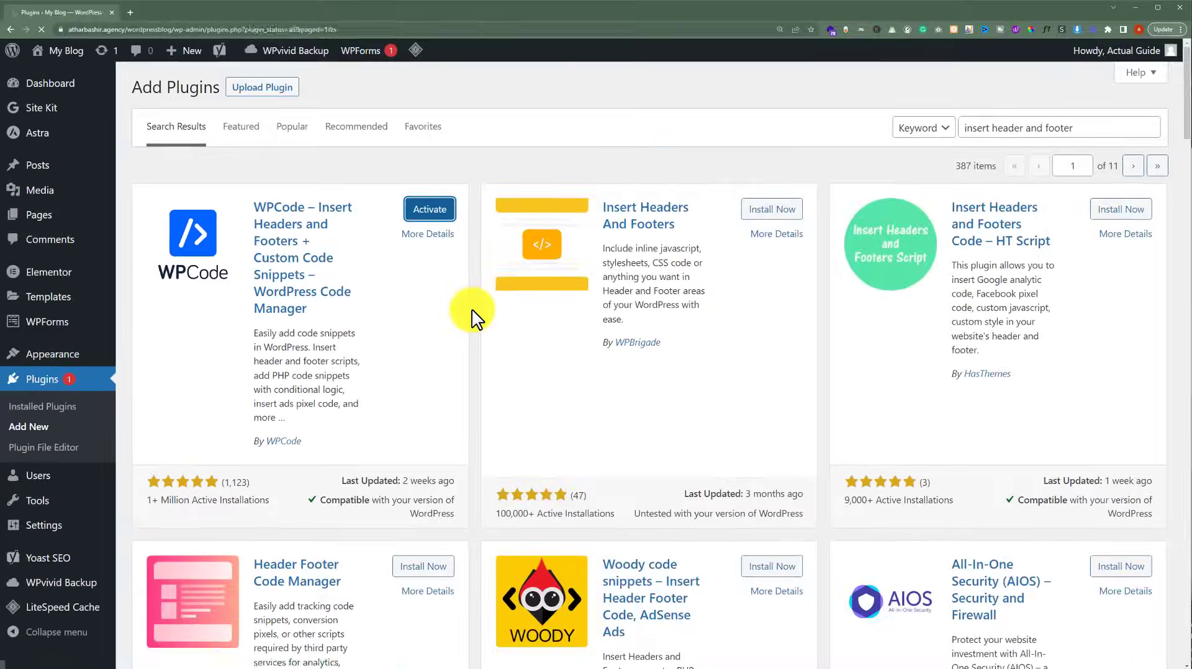
Activate the WPCode plugin.
click(428, 209)
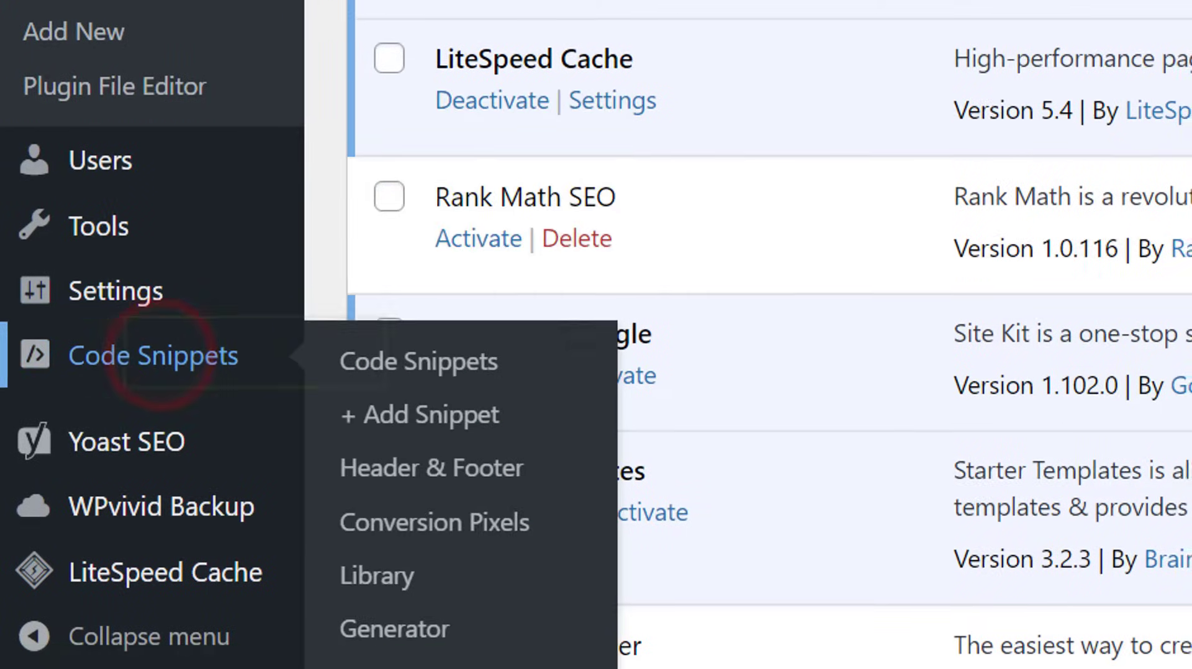
From Code Snippets, add a new snippet and choose Add Your Custom Code.
click(418, 360)
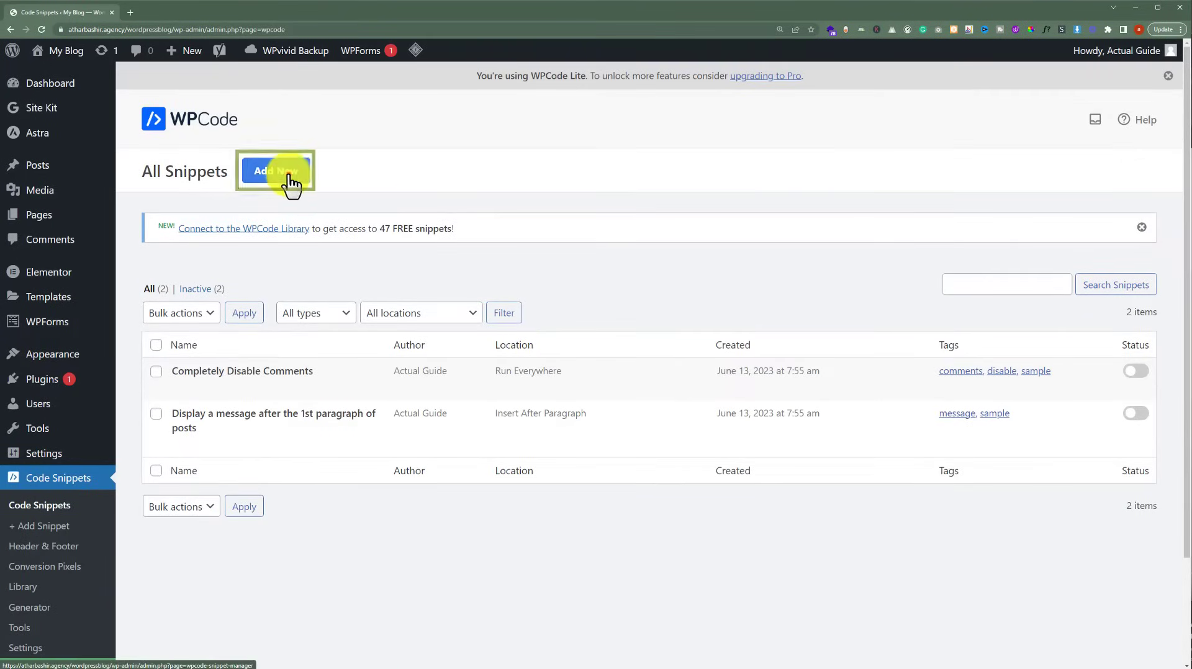
click(275, 170)
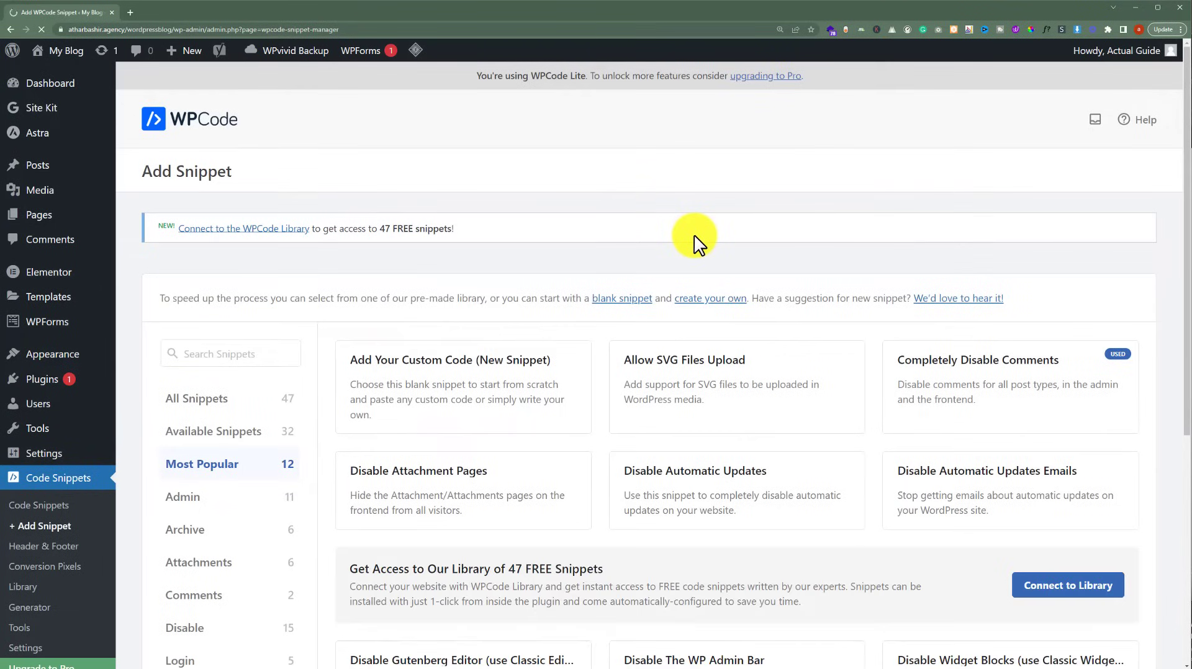
mouse_move(426, 365)
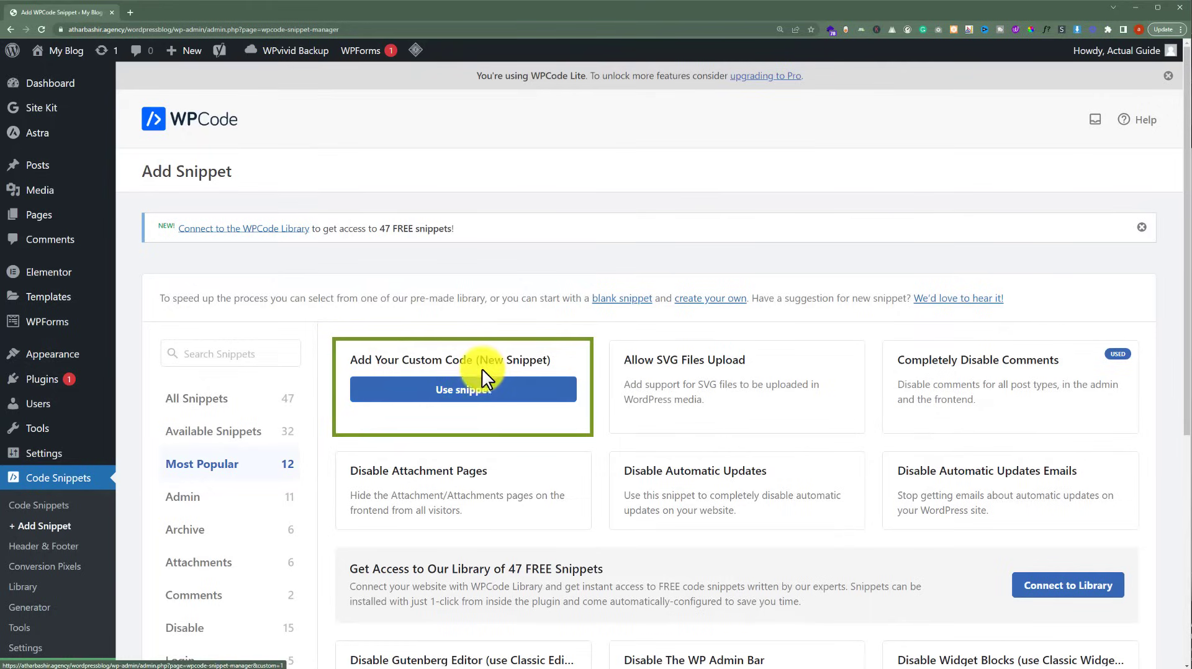
click(462, 390)
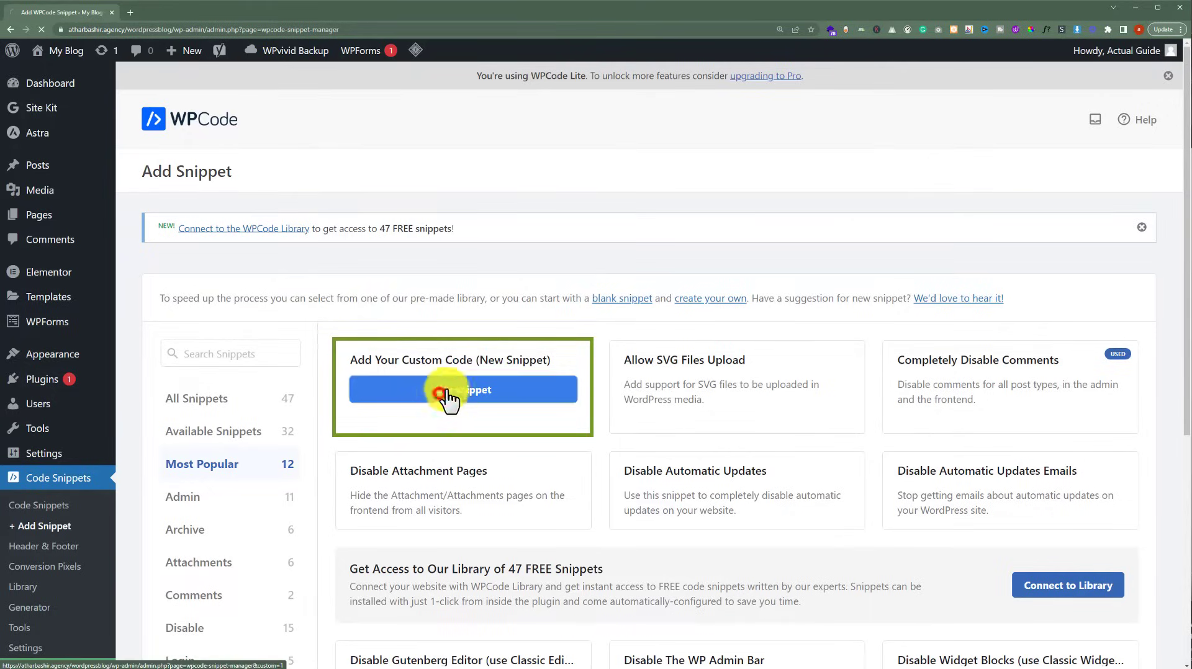
Create a blank custom snippet holding the Google Tag Manager script as an HTML Snippet.
click(462, 390)
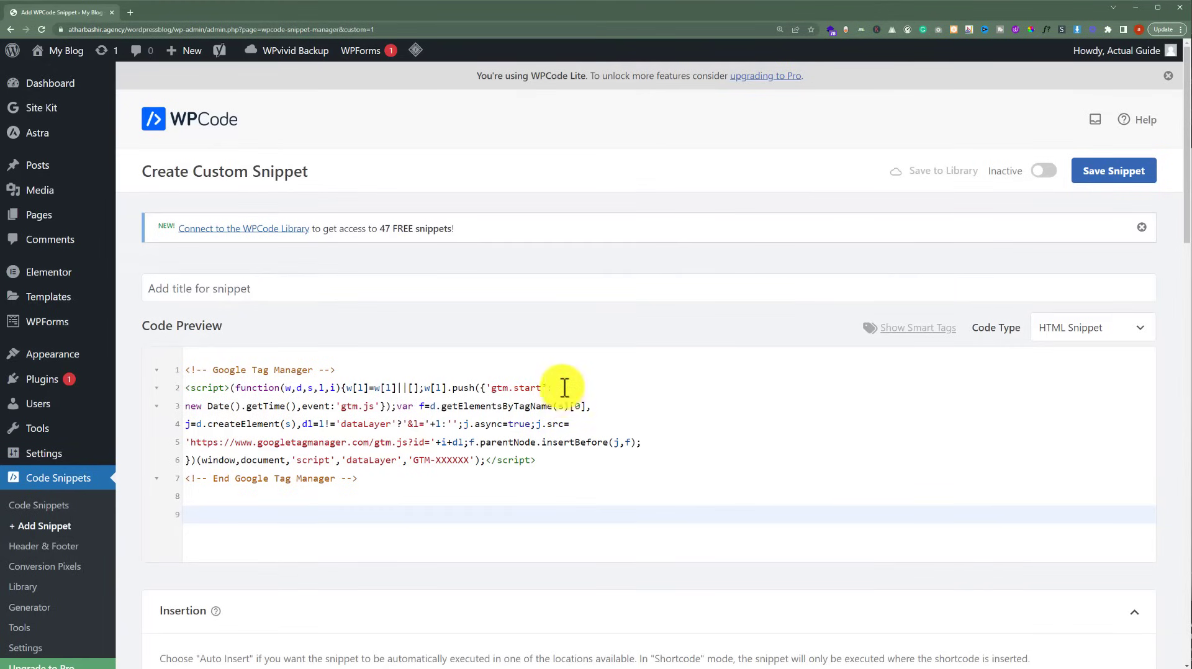
click(1112, 170)
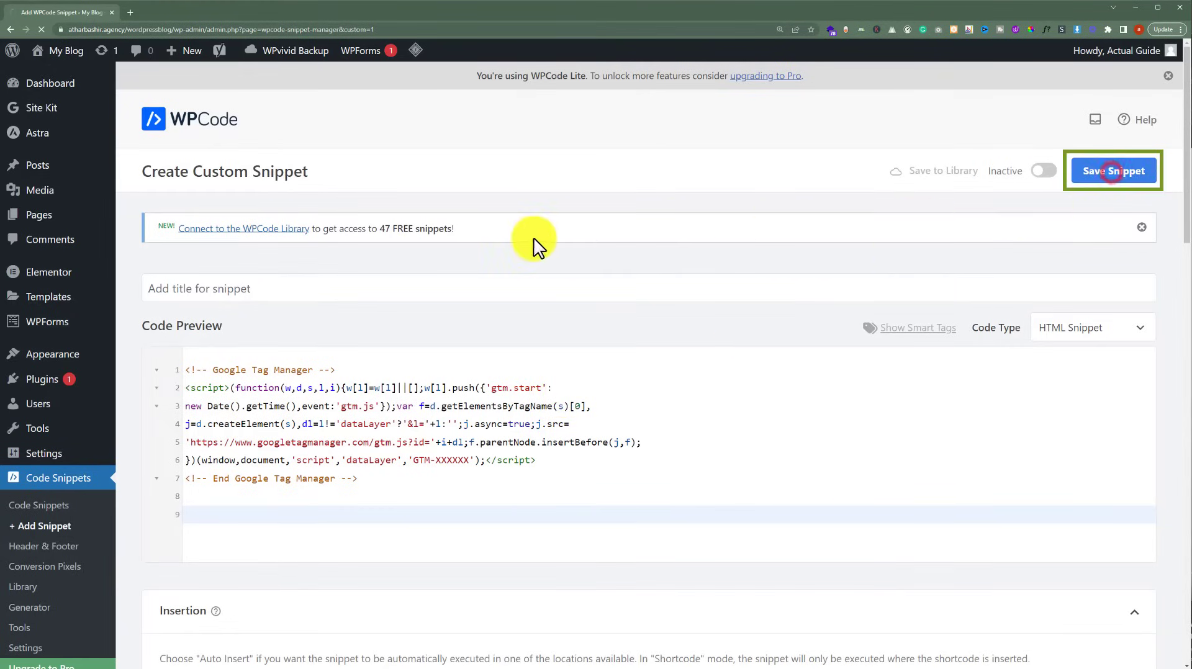
Save the untitled Google Tag Manager snippet, still inactive.
click(1113, 170)
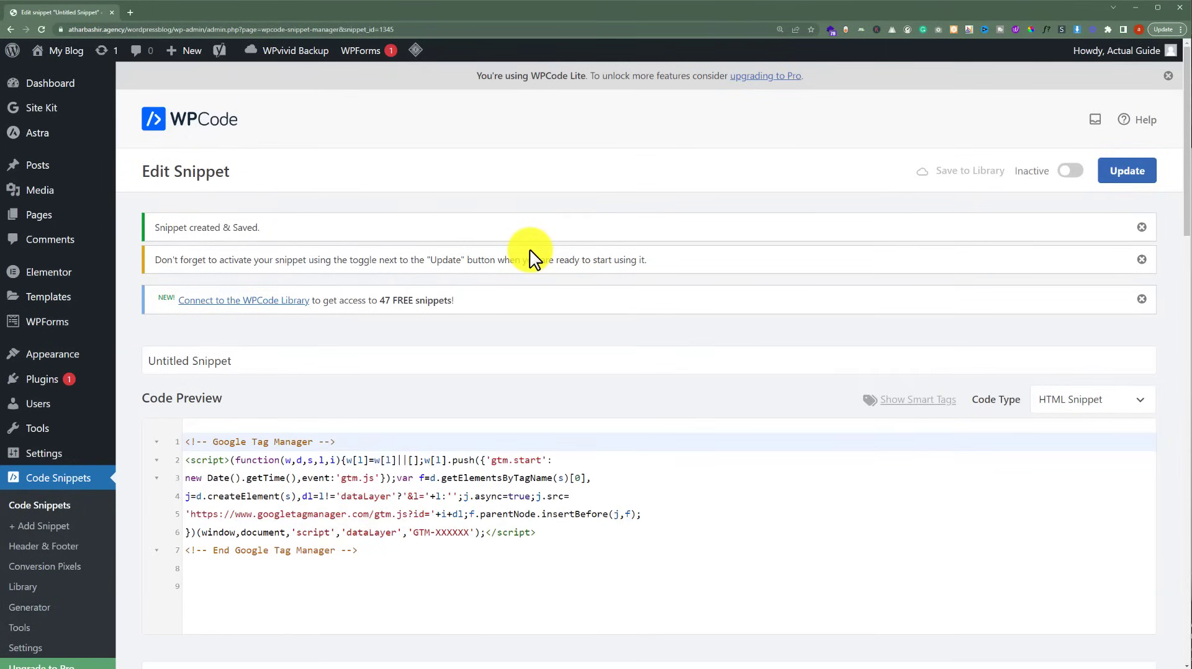
mouse_move(532, 251)
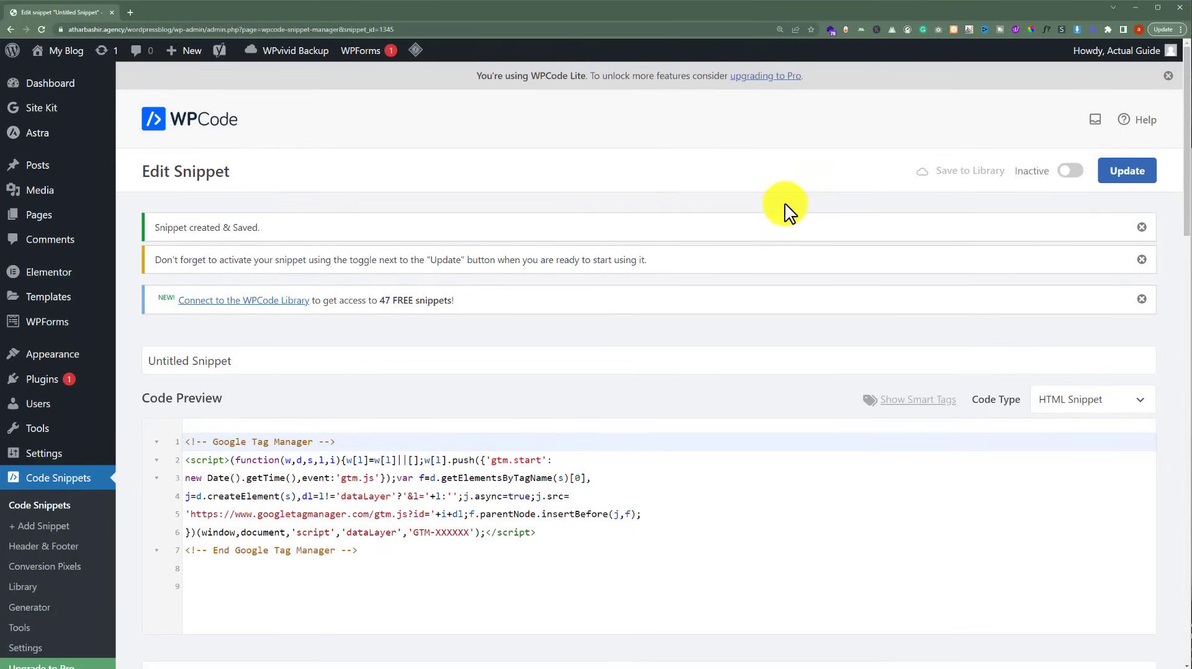
mouse_move(781, 200)
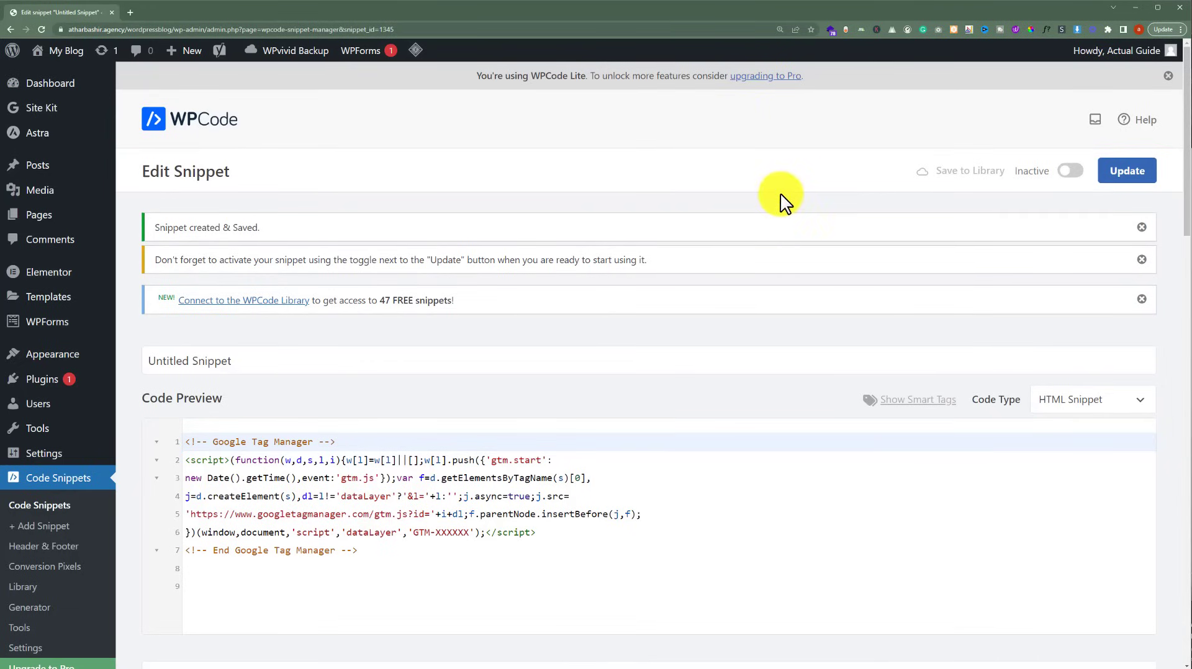